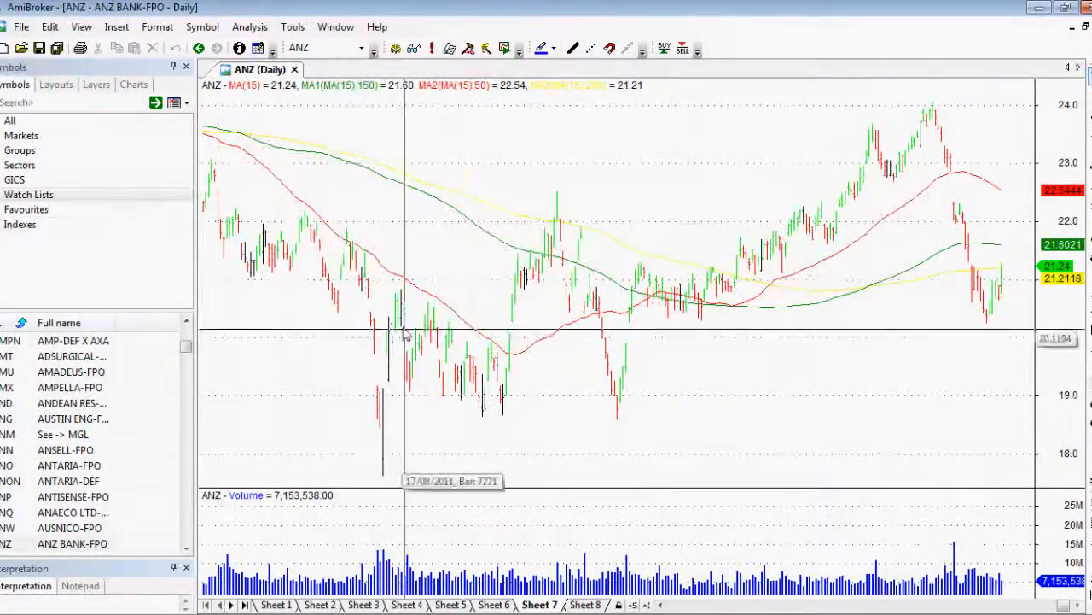
{"action": "mouse_move", "coordinate": [320, 231]}
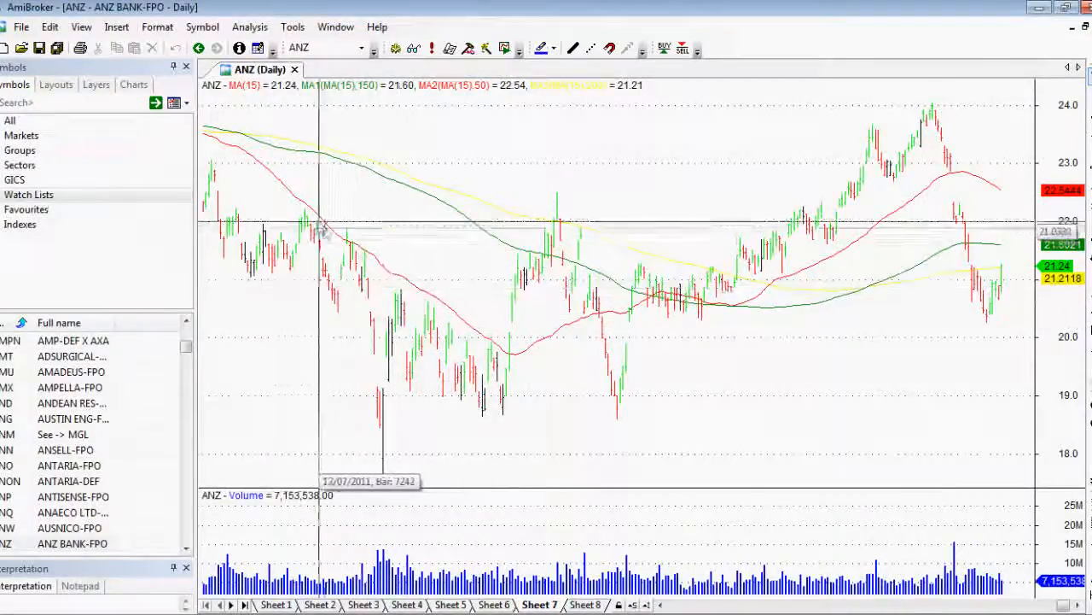
{"action": "mouse_move", "coordinate": [301, 199]}
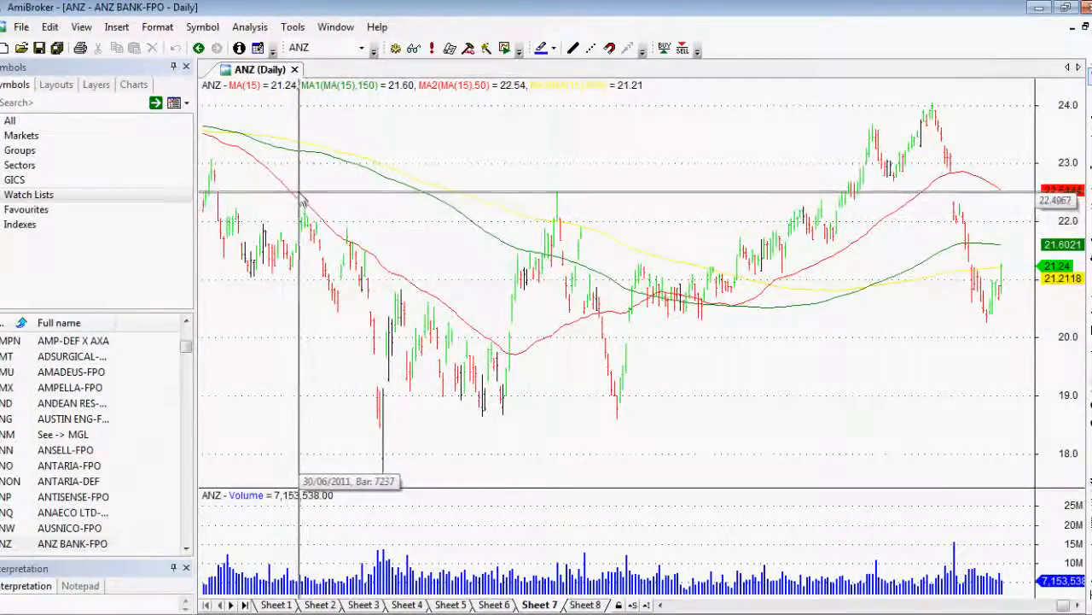
{"action": "mouse_move", "coordinate": [300, 201]}
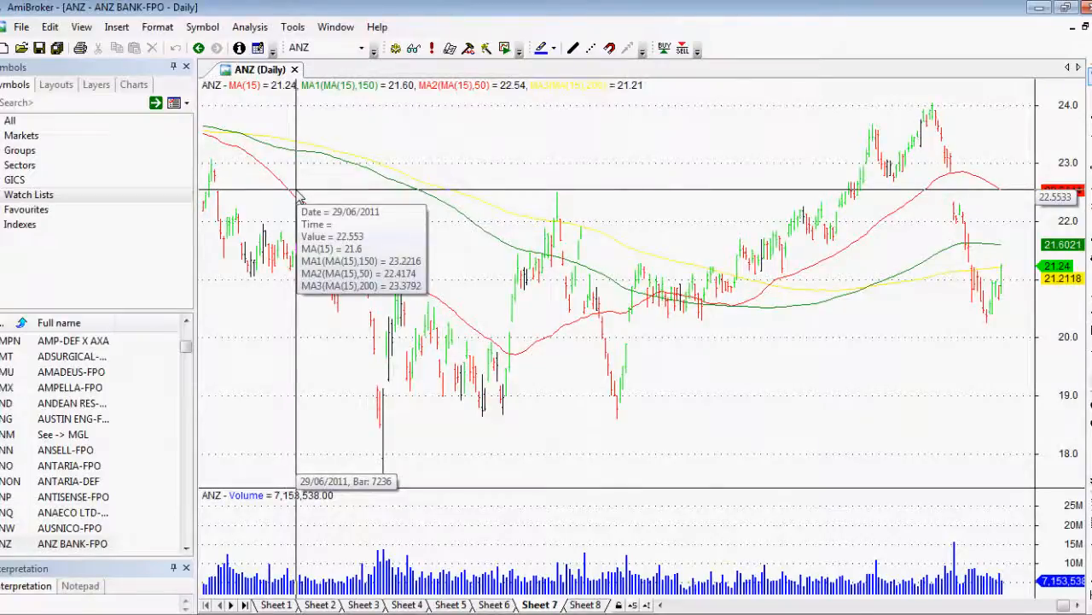
{"action": "mouse_move", "coordinate": [301, 194]}
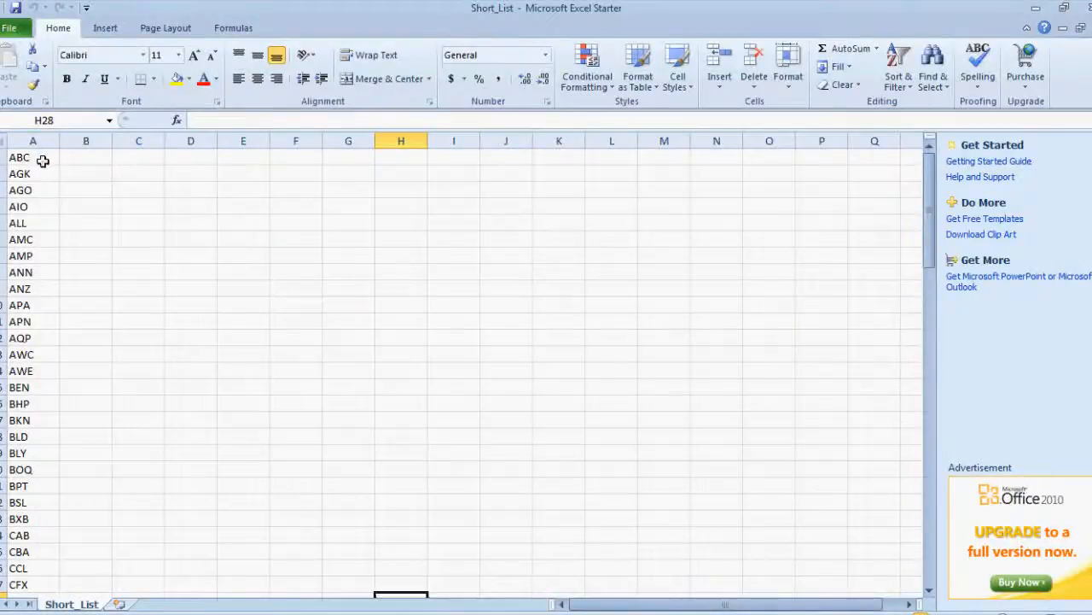
Review the AGO and ALL tickers in Excel's Short_List column A, then return to AmiBroker
{"action": "left_click", "coordinate": [33, 190]}
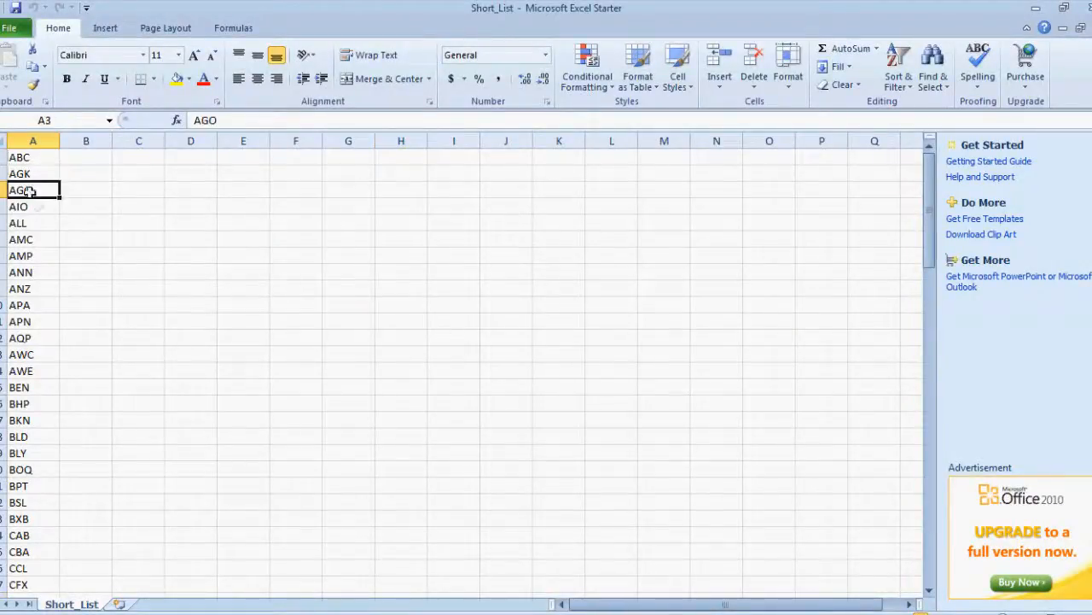
{"action": "left_click", "coordinate": [18, 223]}
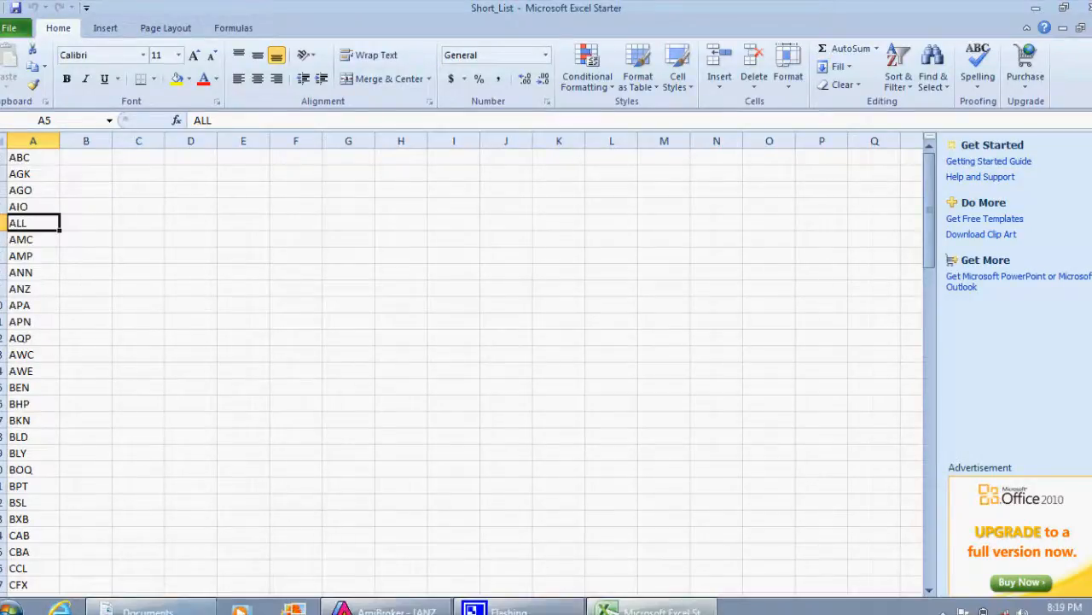
{"action": "left_click", "coordinate": [384, 608]}
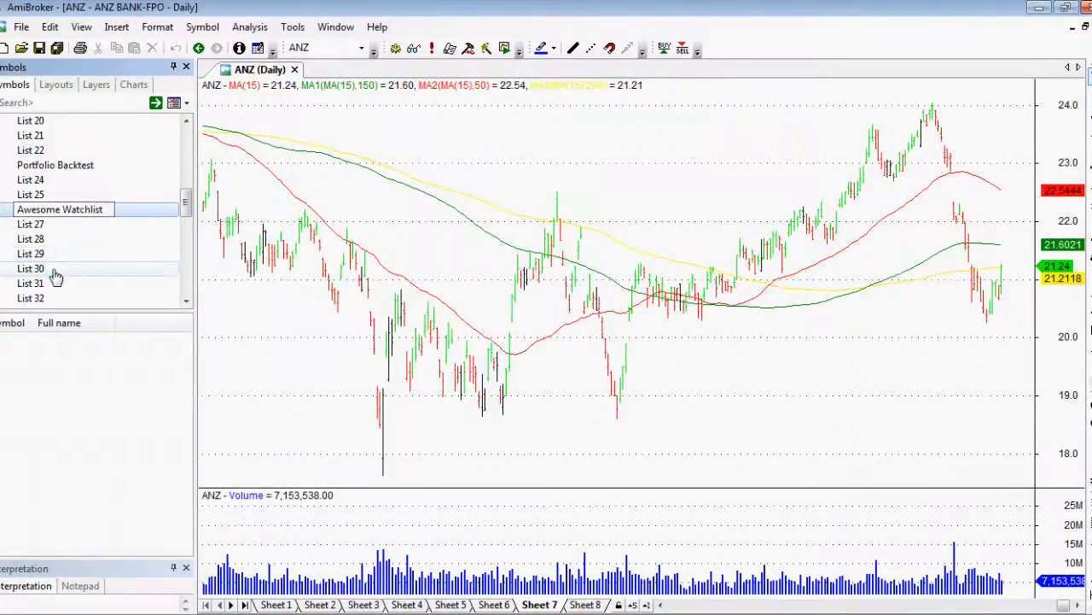
{"action": "mouse_move", "coordinate": [60, 209]}
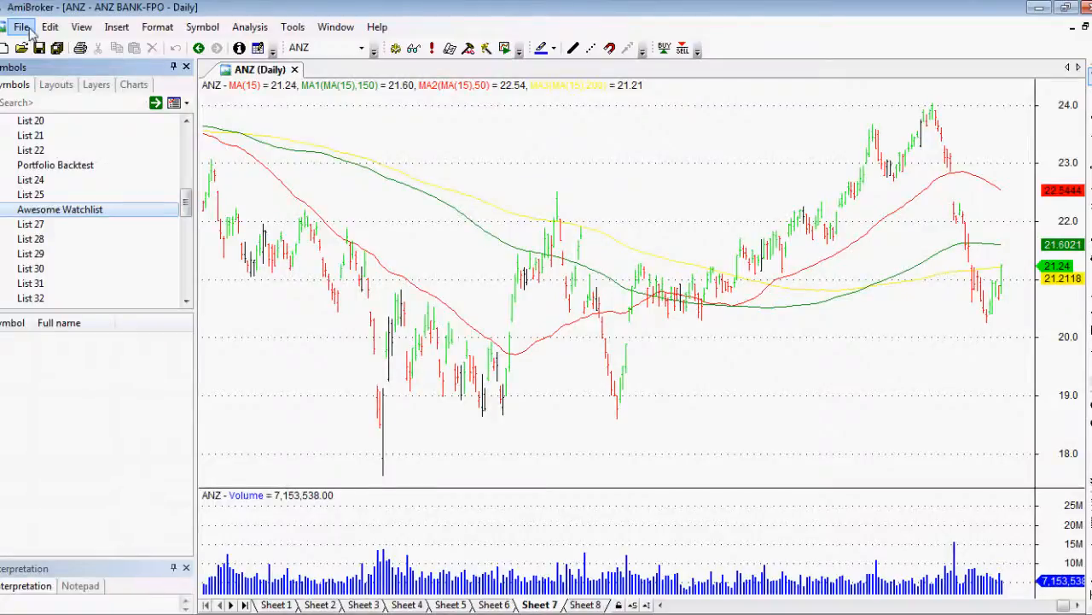
Load Short_List.csv from the Desktop into the ASCII Import Wizard and advance to field definitions
{"action": "left_click", "coordinate": [20, 27]}
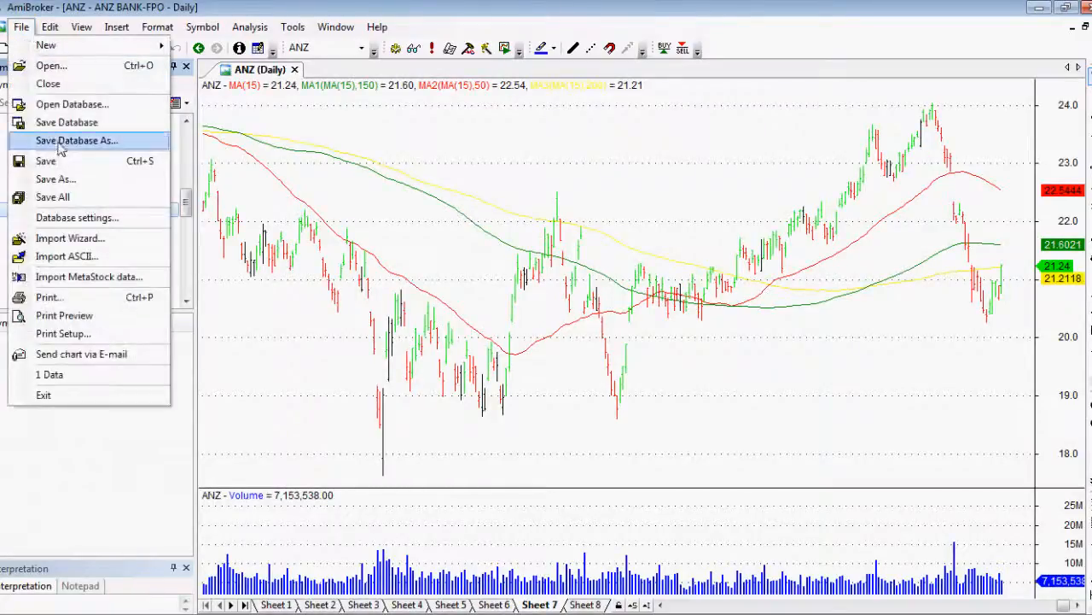
{"action": "left_click", "coordinate": [70, 238]}
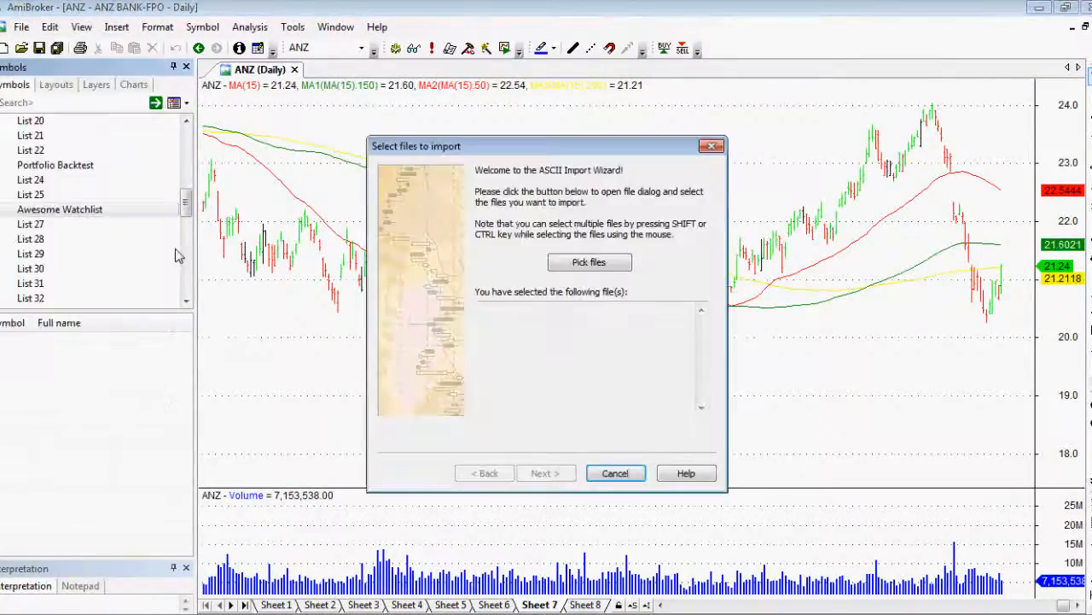
{"action": "mouse_move", "coordinate": [378, 265]}
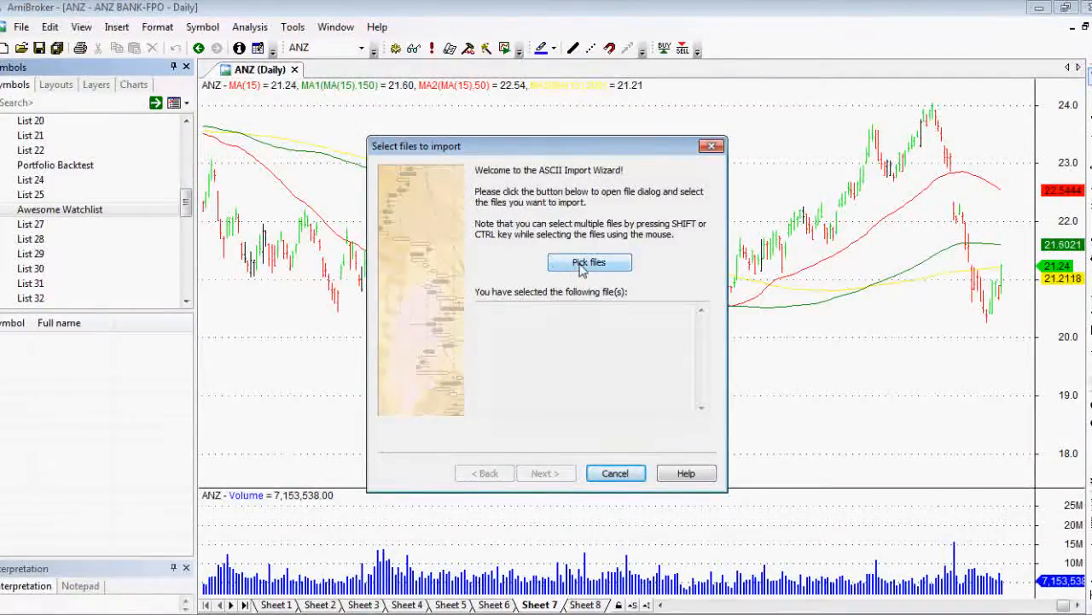
{"action": "left_click", "coordinate": [589, 262]}
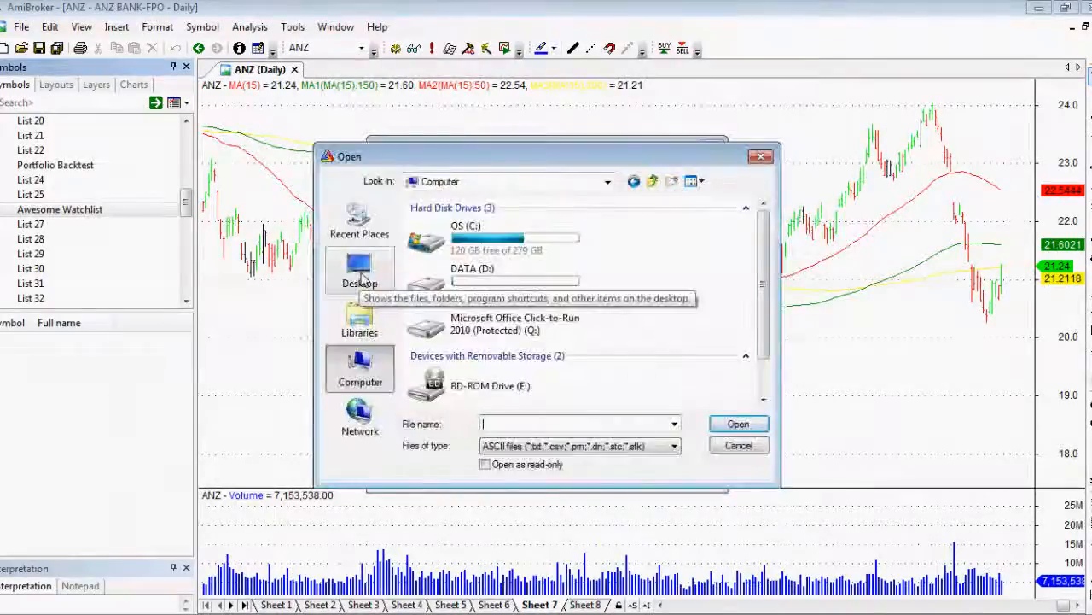
{"action": "left_click", "coordinate": [360, 270]}
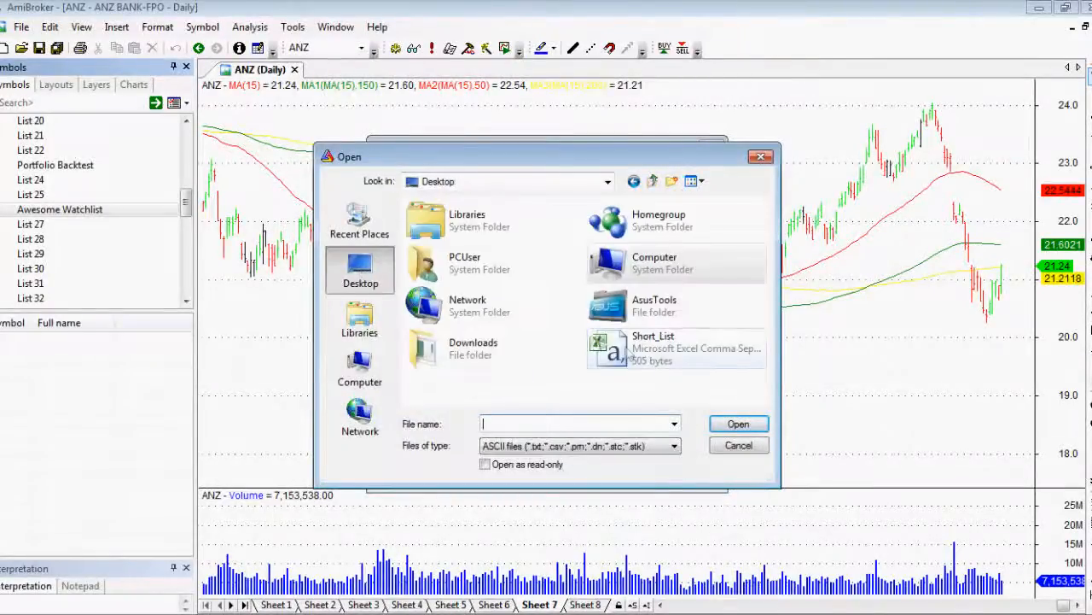
{"action": "left_click", "coordinate": [677, 347]}
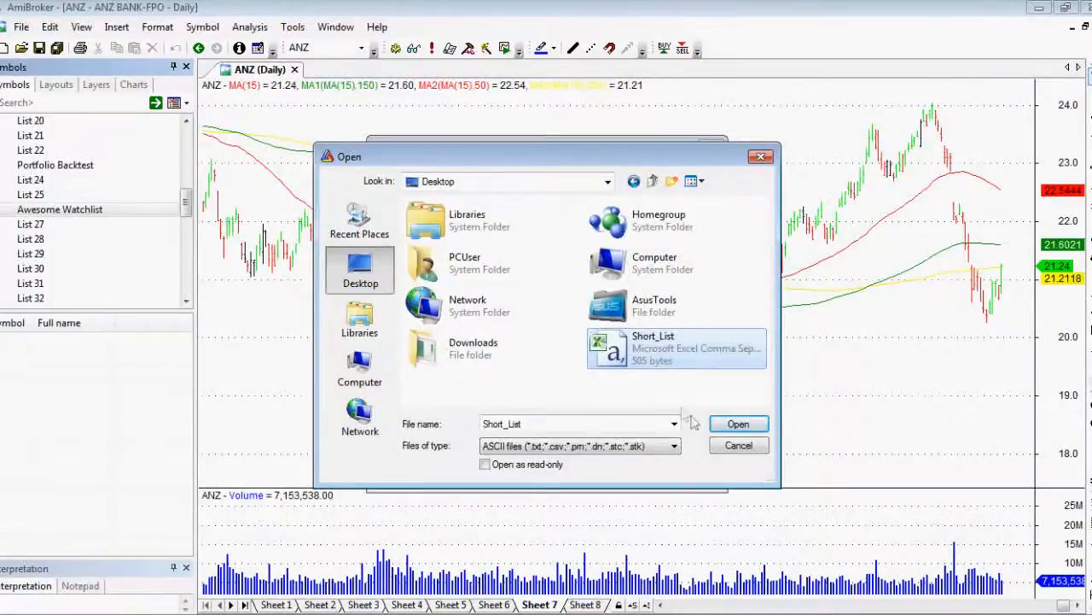
{"action": "left_click", "coordinate": [738, 424]}
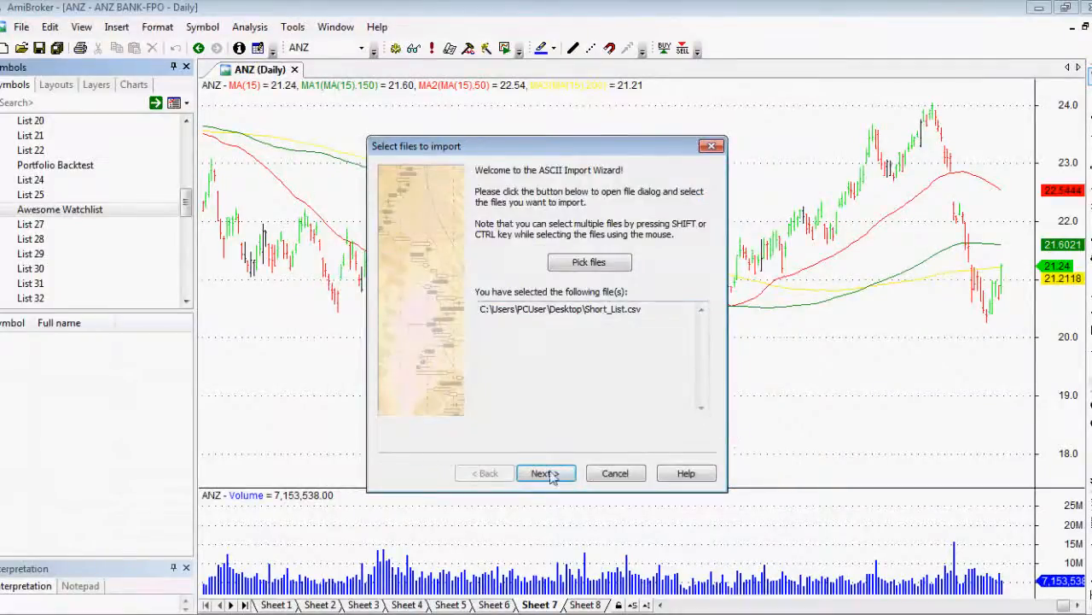
{"action": "left_click", "coordinate": [545, 473]}
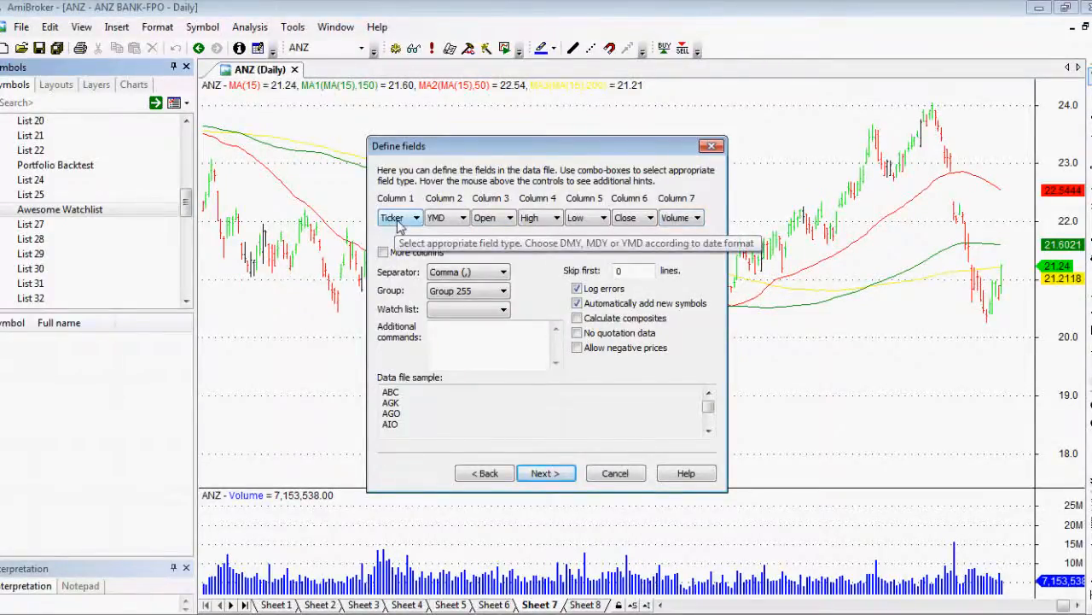
{"action": "mouse_move", "coordinate": [465, 222]}
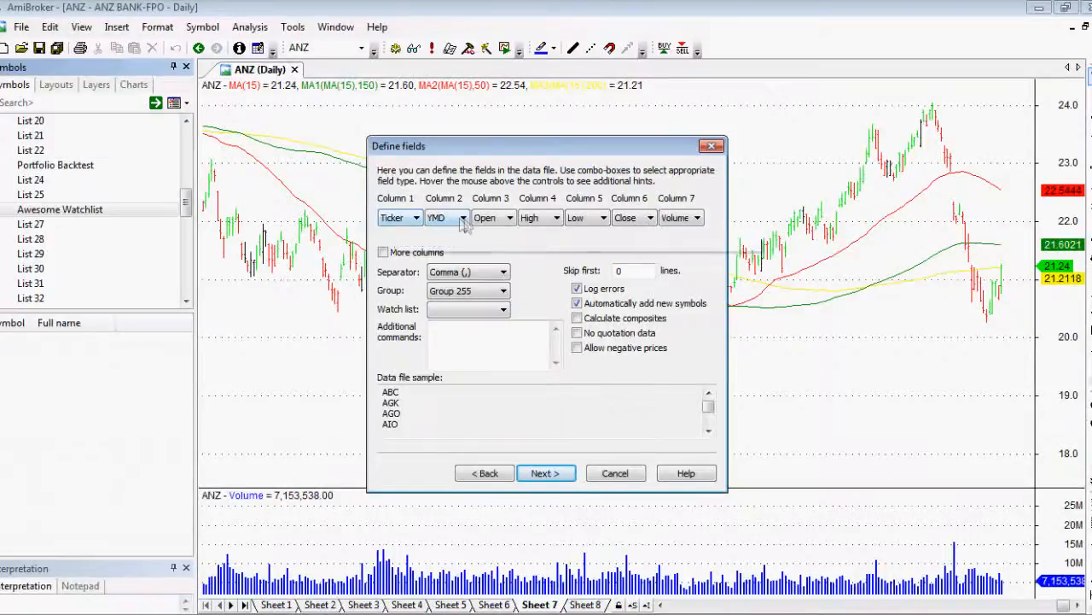
Keep Column 1 as Ticker and set column 2 onward to Skip
{"action": "left_click", "coordinate": [462, 216]}
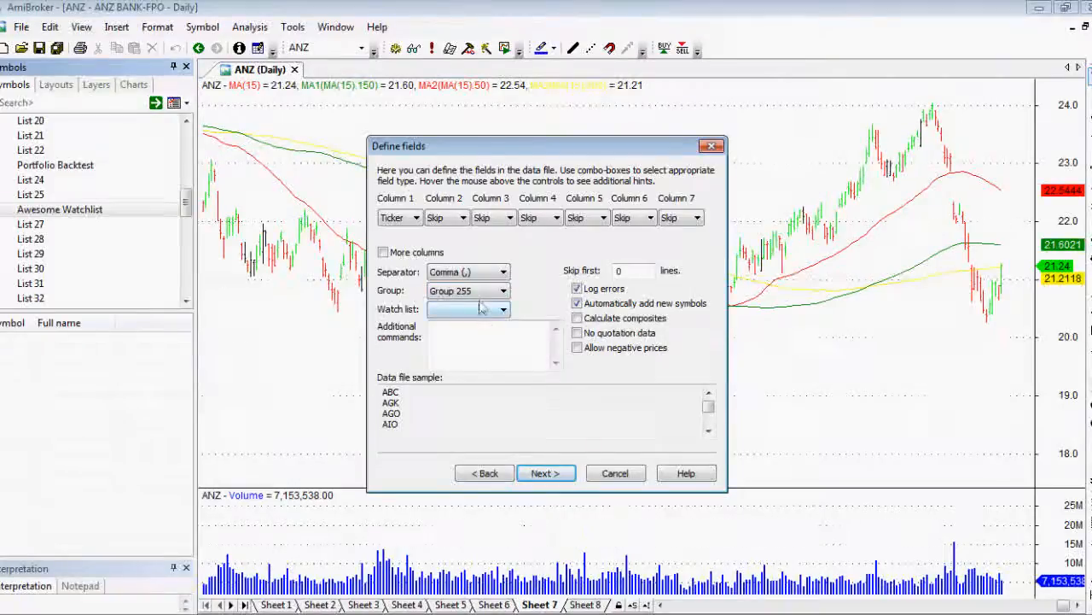
Assign imported symbols to Group 0 and the Awesome Watchlist watch list
{"action": "left_click", "coordinate": [503, 291]}
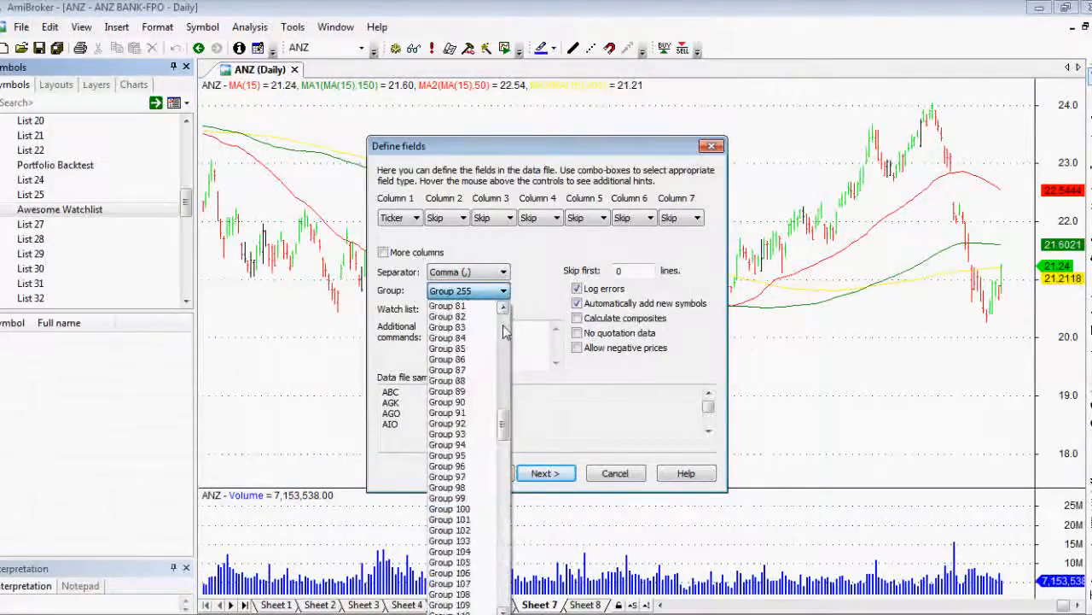
{"action": "left_click", "coordinate": [468, 289]}
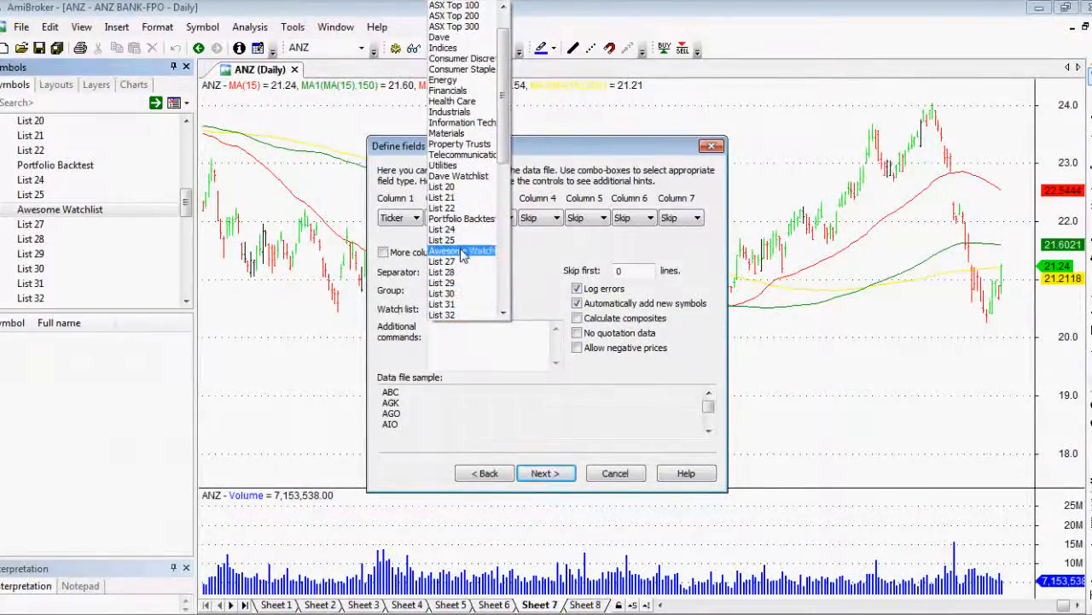
{"action": "left_click", "coordinate": [461, 250]}
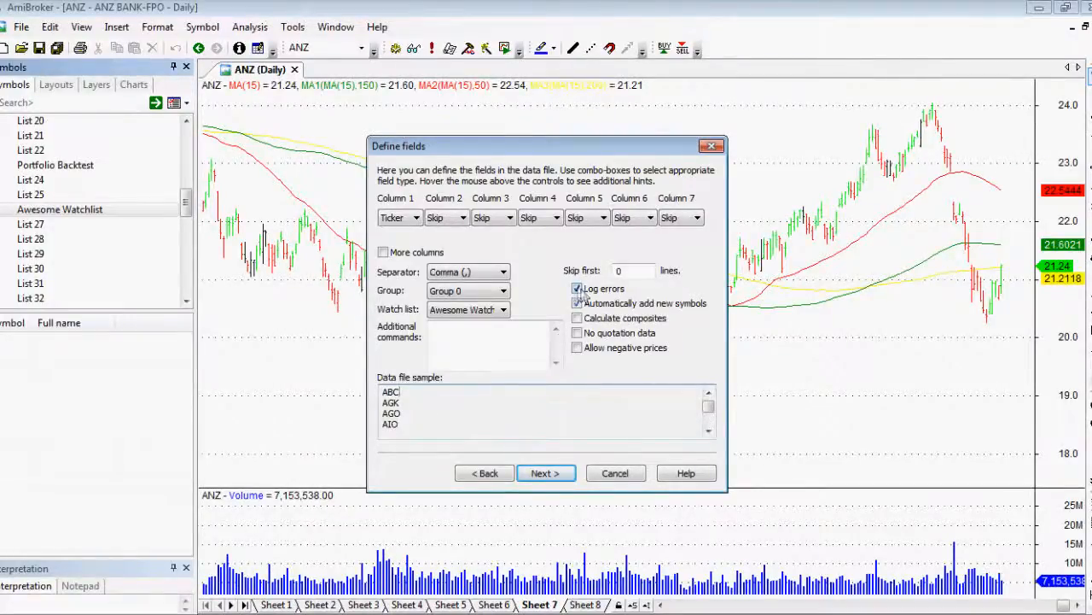
Turn off automatic symbol adding, choose No quotation data, and finish the import
{"action": "left_click", "coordinate": [578, 303]}
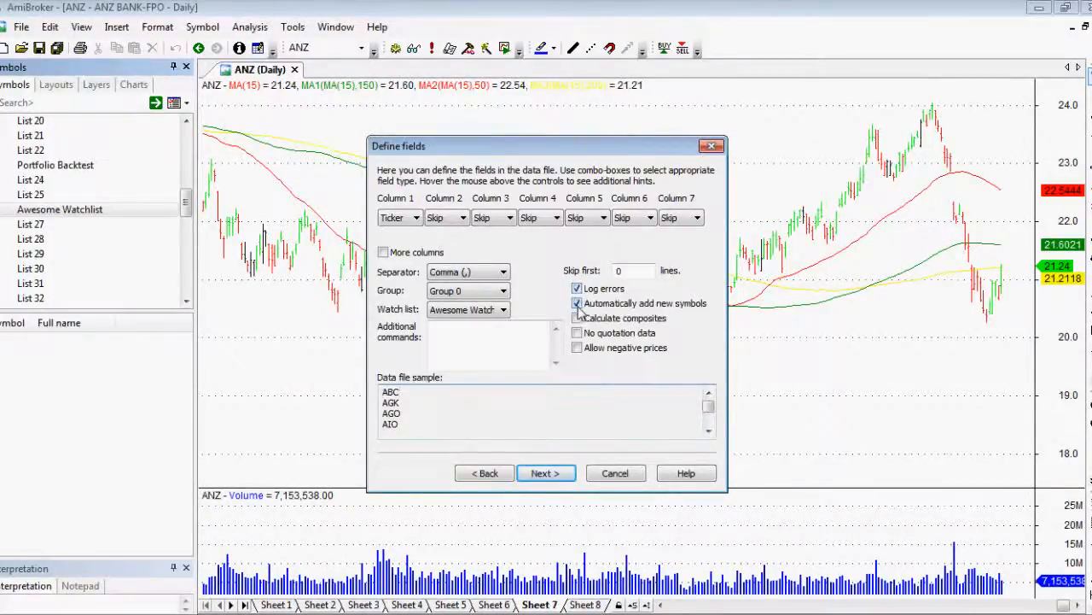
{"action": "left_click", "coordinate": [578, 303]}
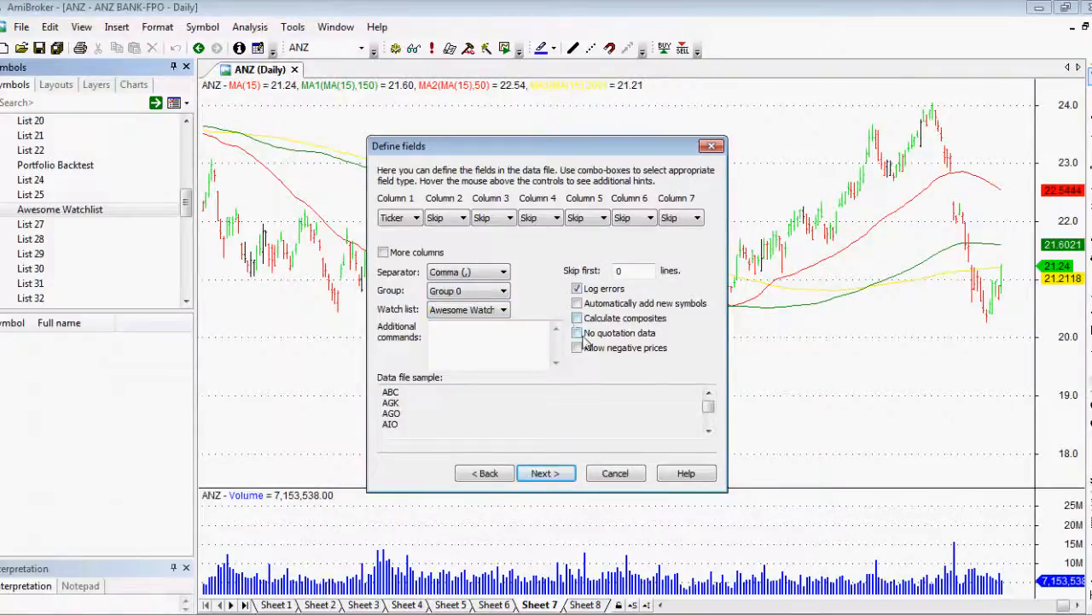
{"action": "left_click", "coordinate": [577, 333]}
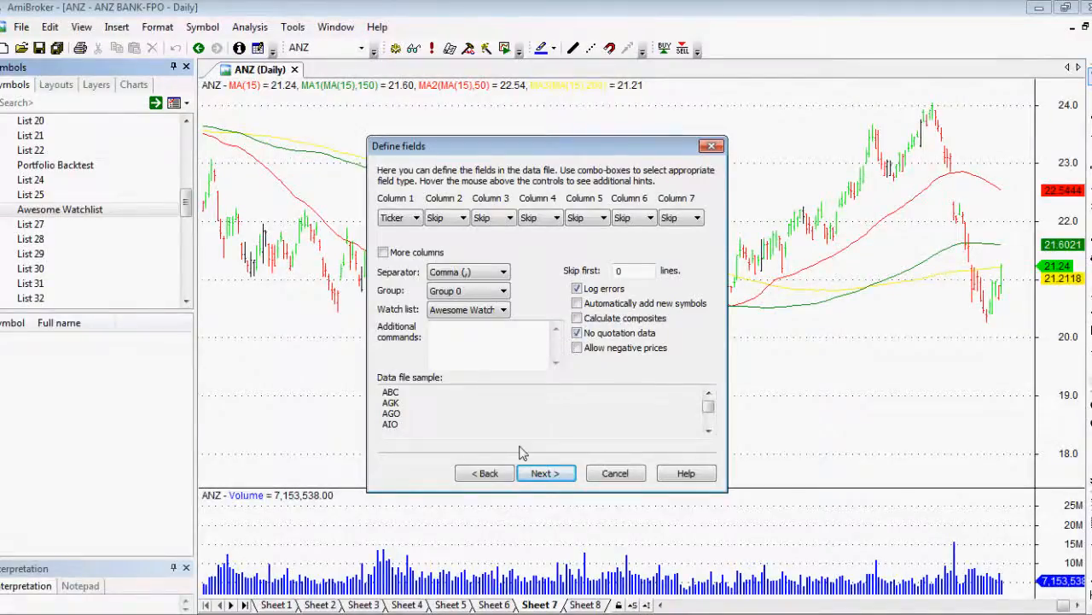
{"action": "left_click", "coordinate": [545, 473]}
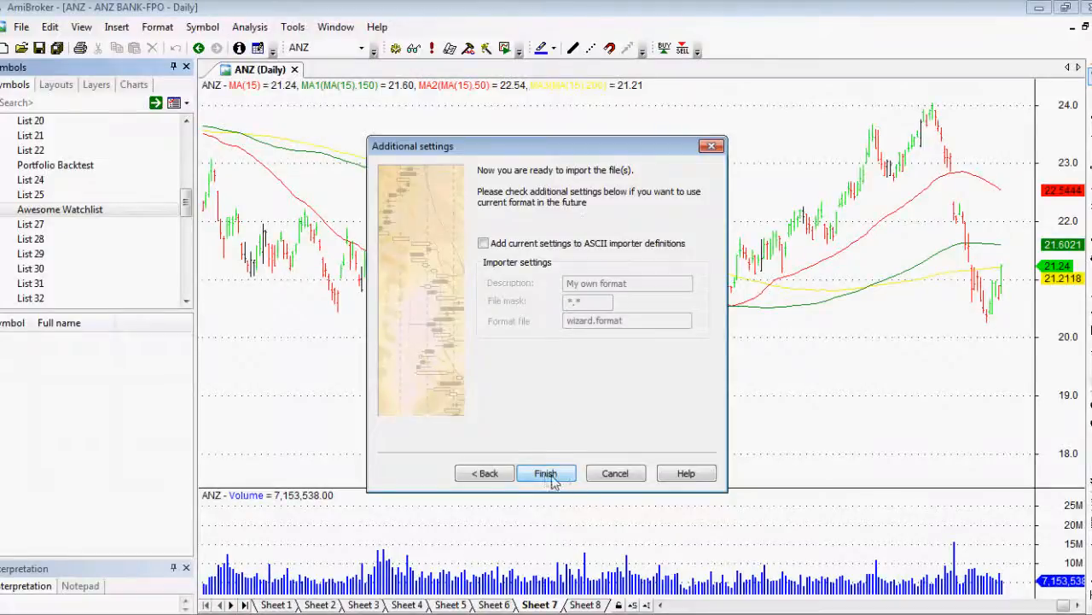
{"action": "left_click", "coordinate": [545, 473]}
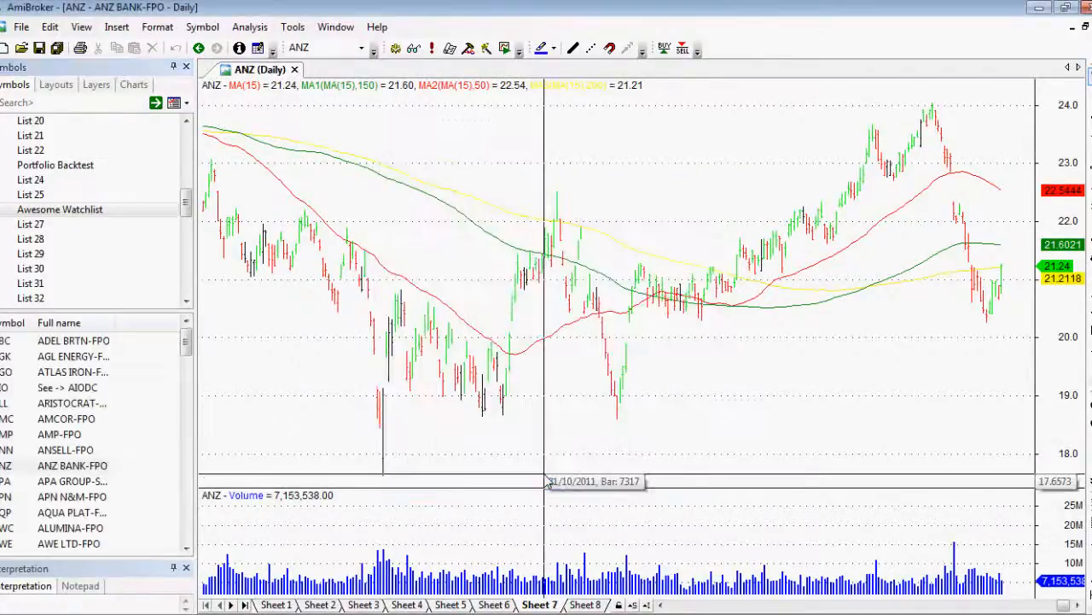